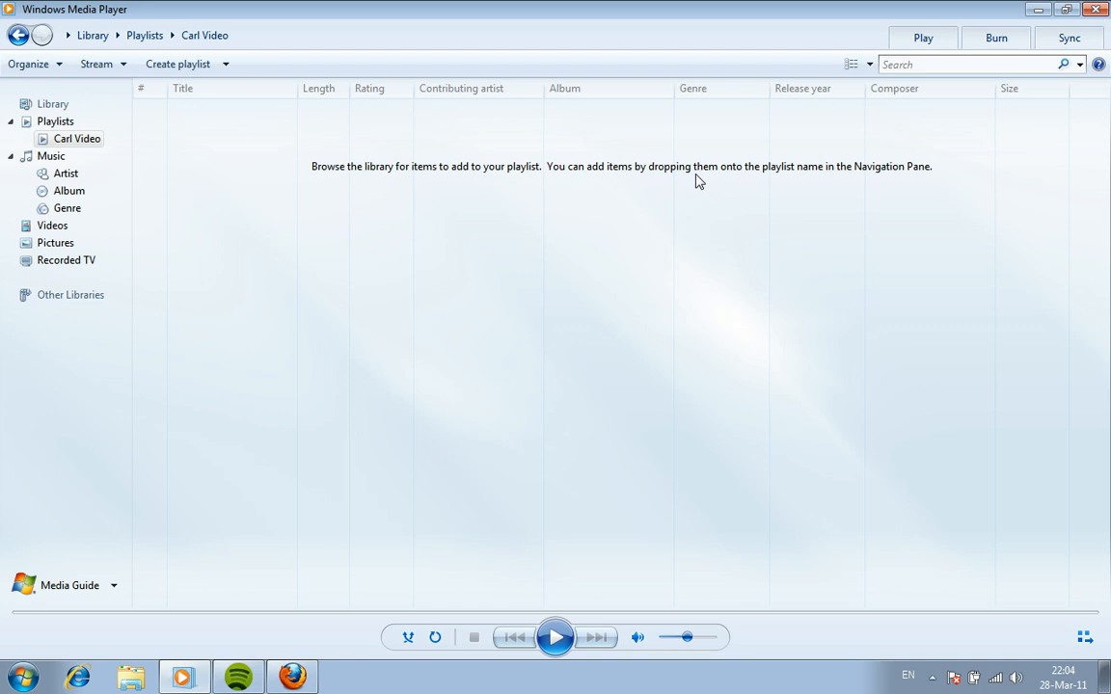
mouse_move(939, 529)
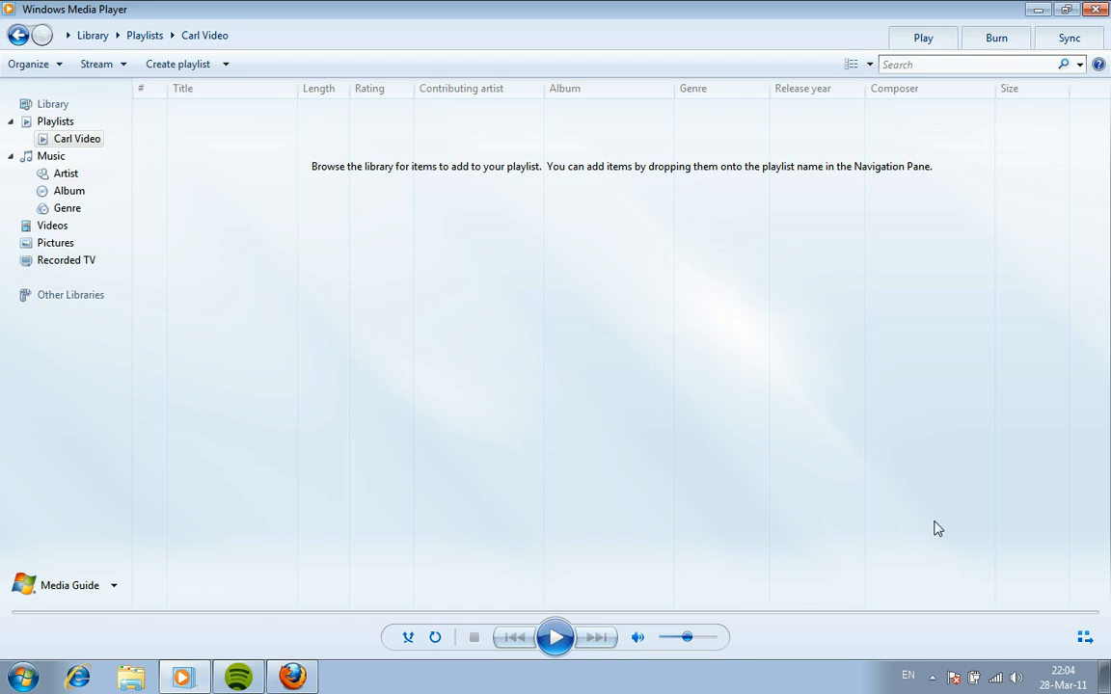
mouse_move(328, 343)
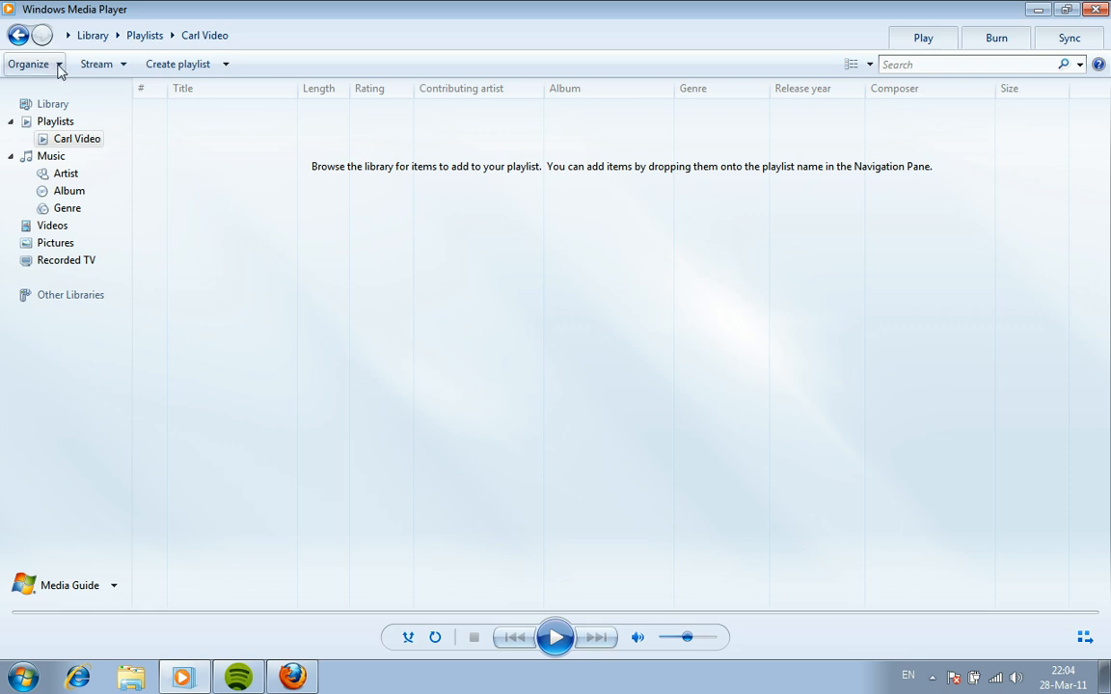
Open the Videos library locations from Organize > Manage libraries
left_click(34, 64)
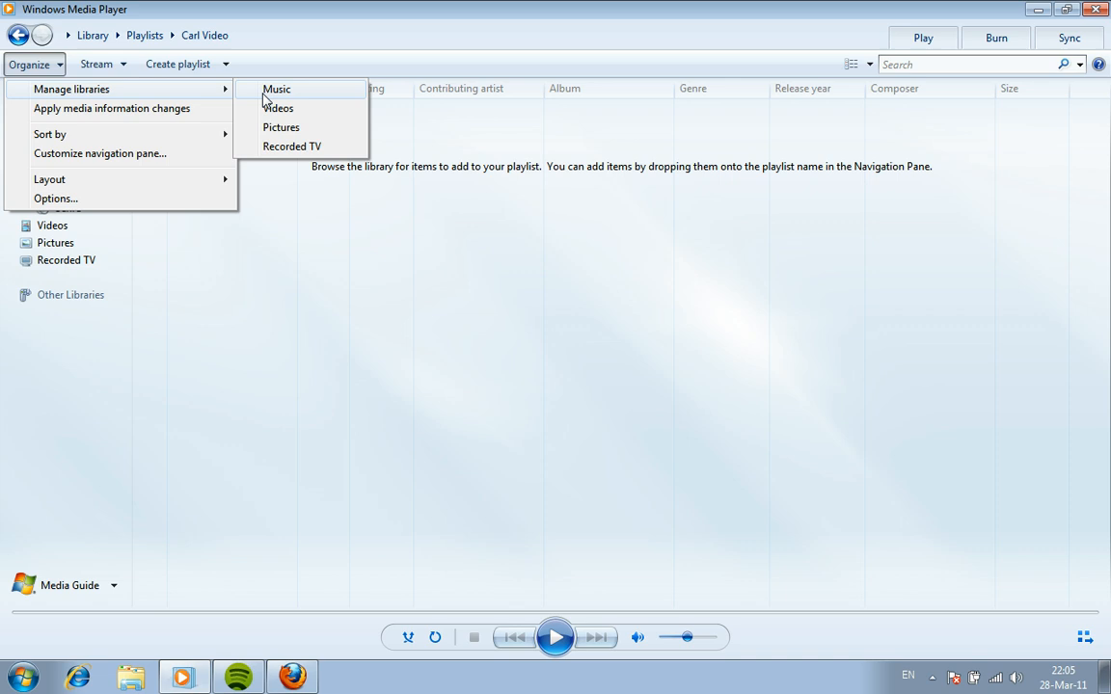
mouse_move(278, 108)
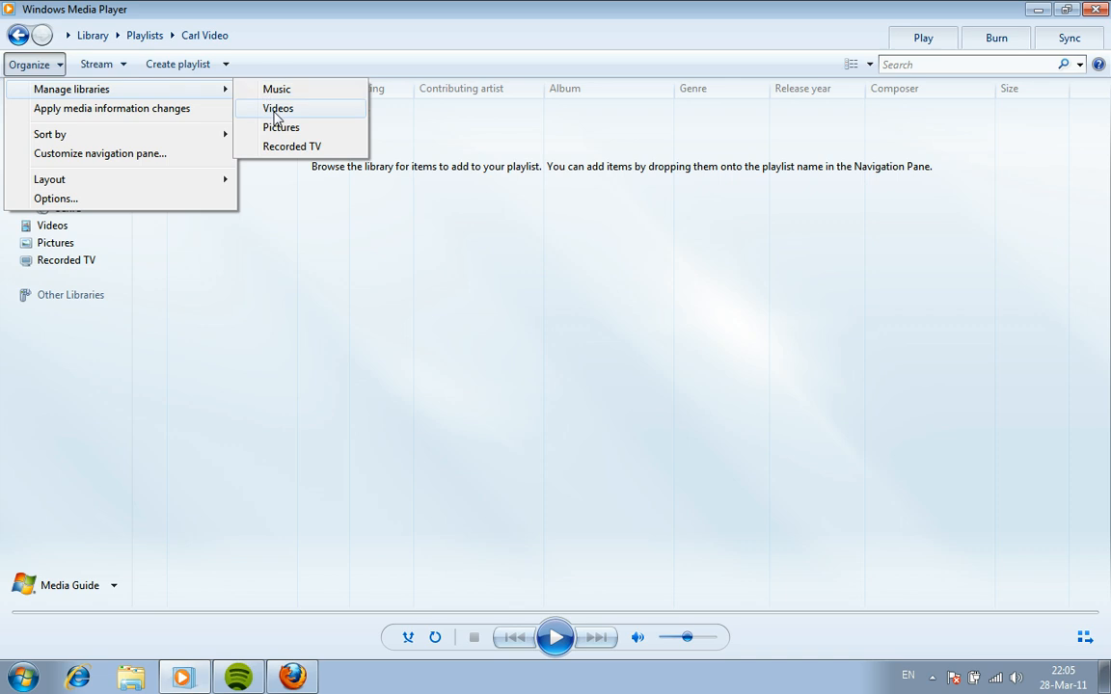
left_click(278, 108)
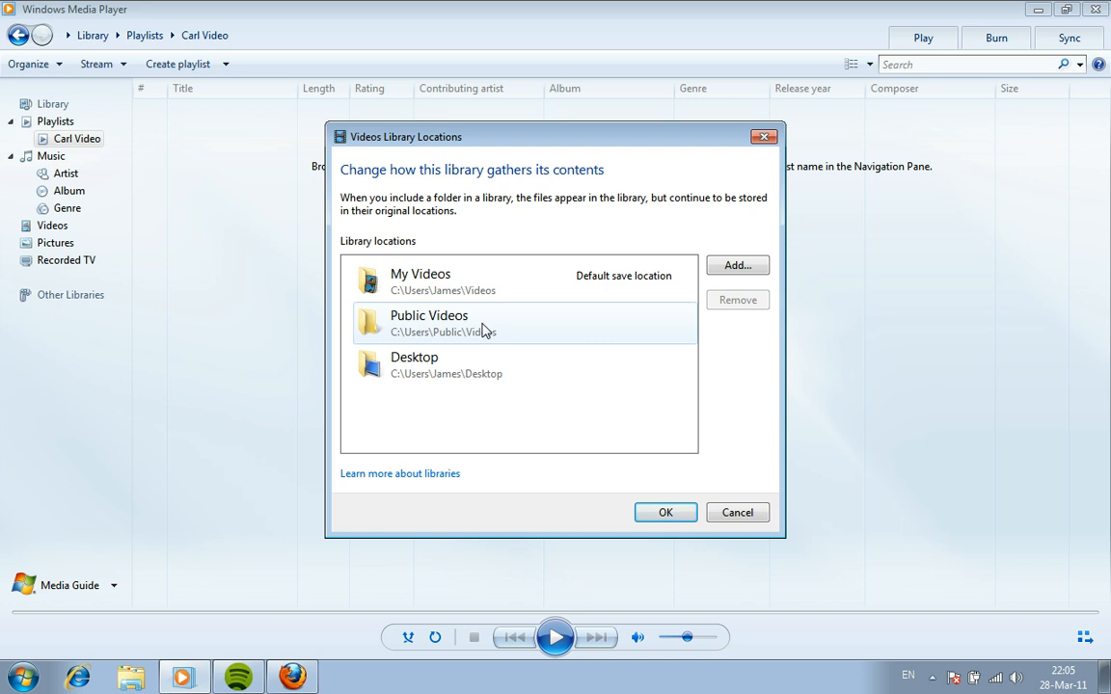
Remove the Desktop entry from the Videos library locations
left_click(429, 365)
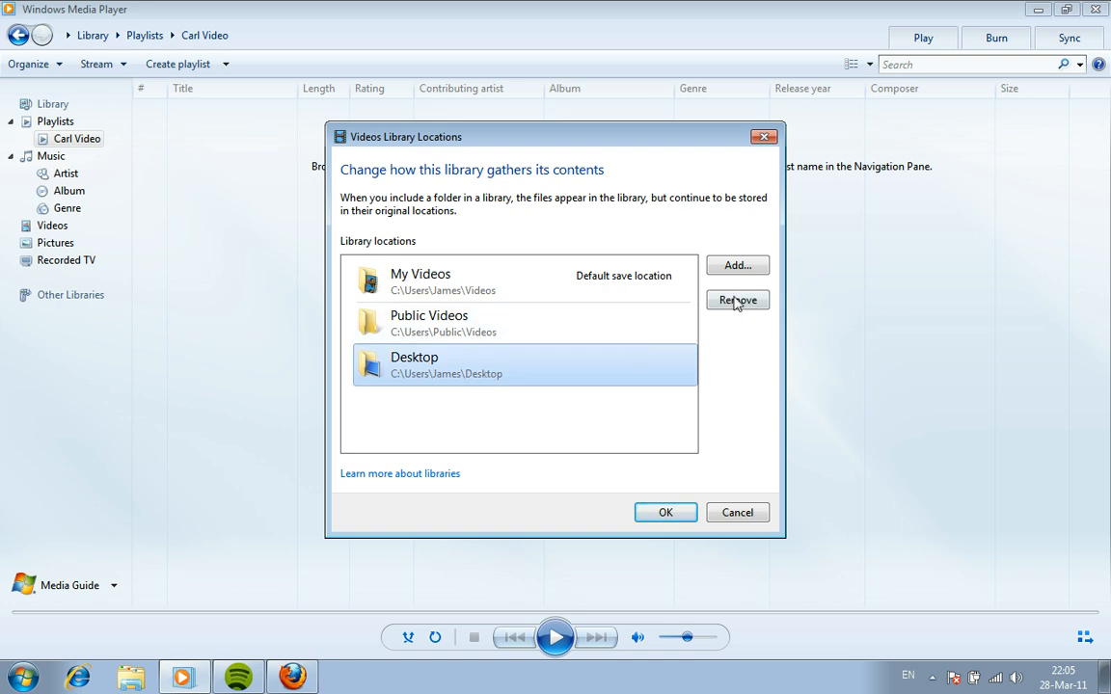
left_click(737, 300)
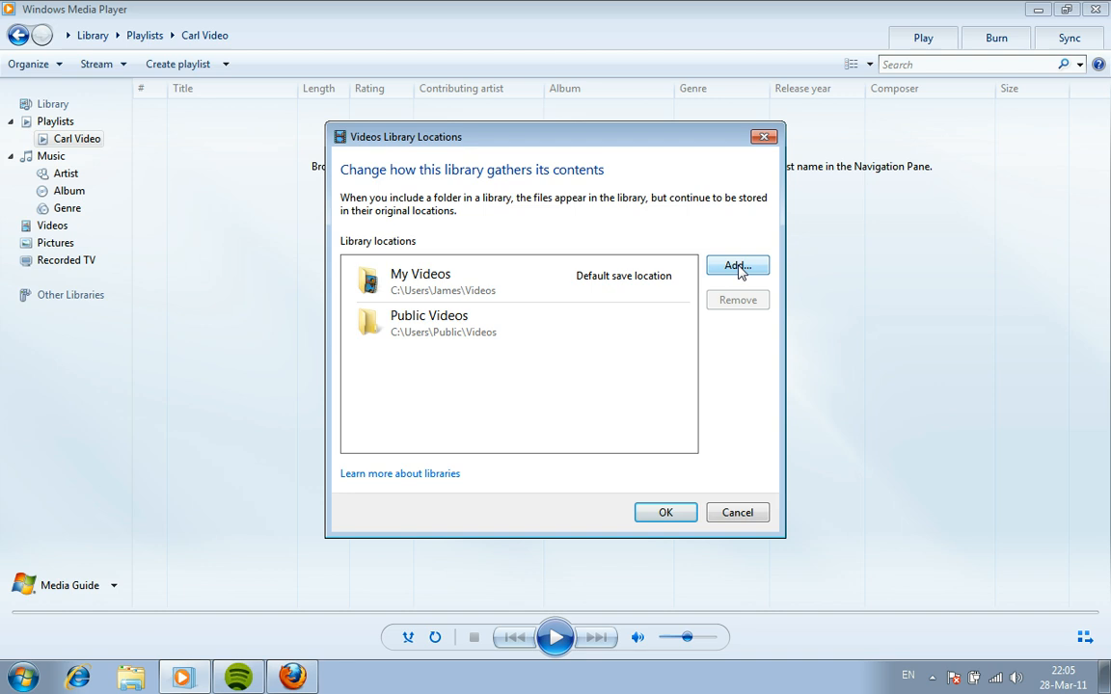
Add the Desktop folder under Favorites back into the Videos library locations
left_click(737, 265)
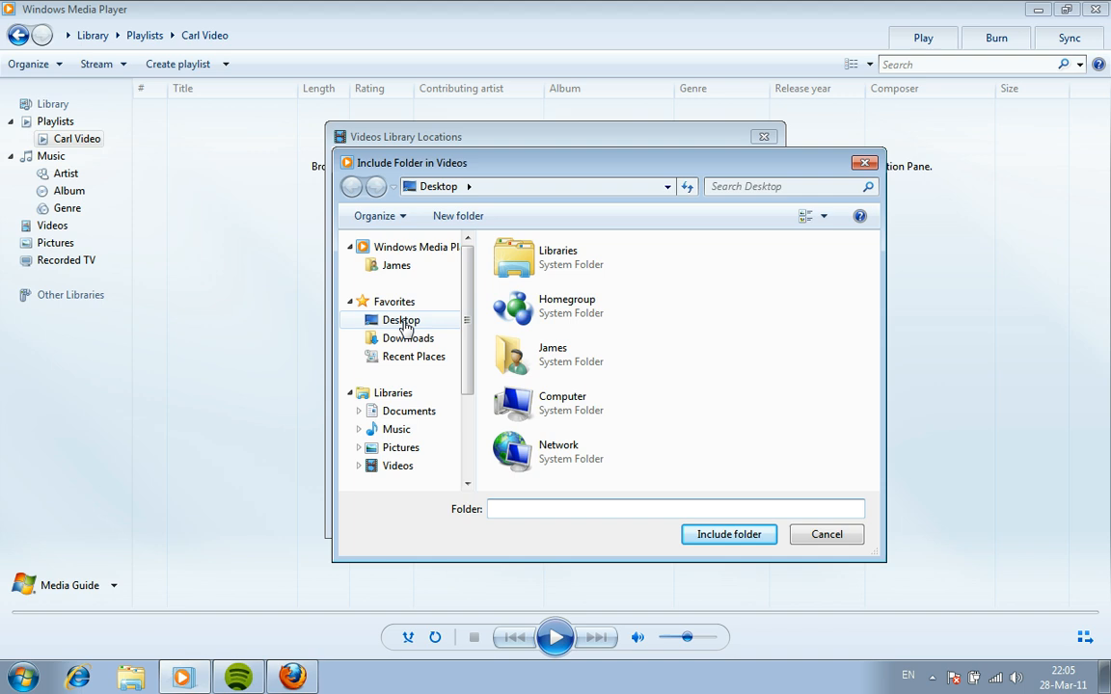
left_click(401, 319)
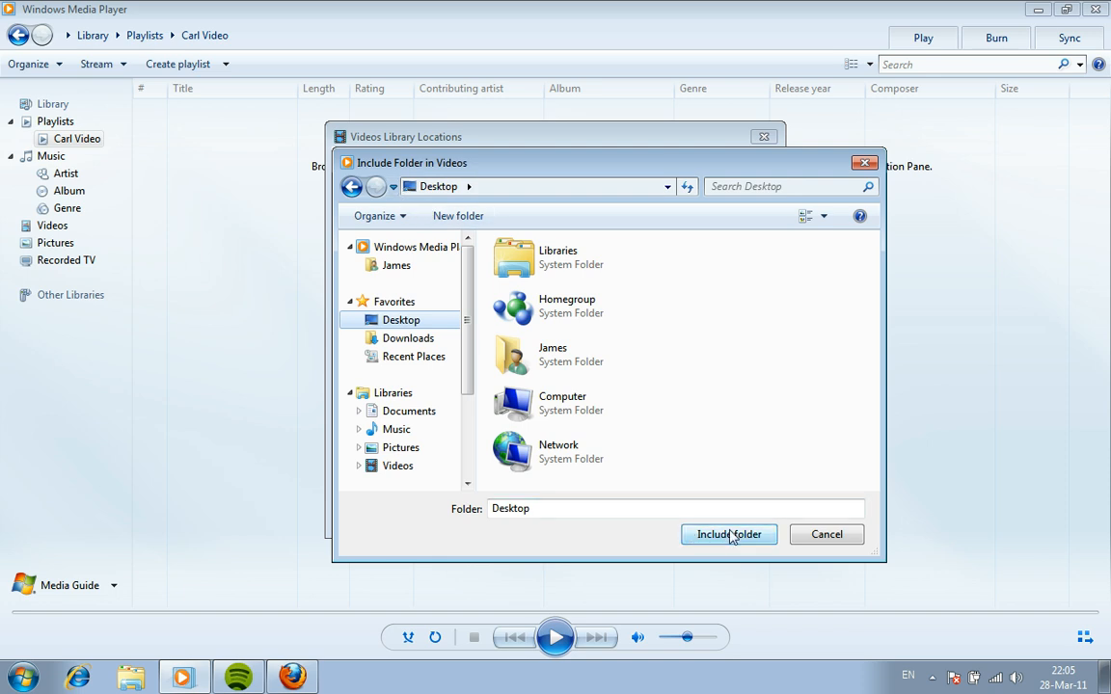
left_click(728, 534)
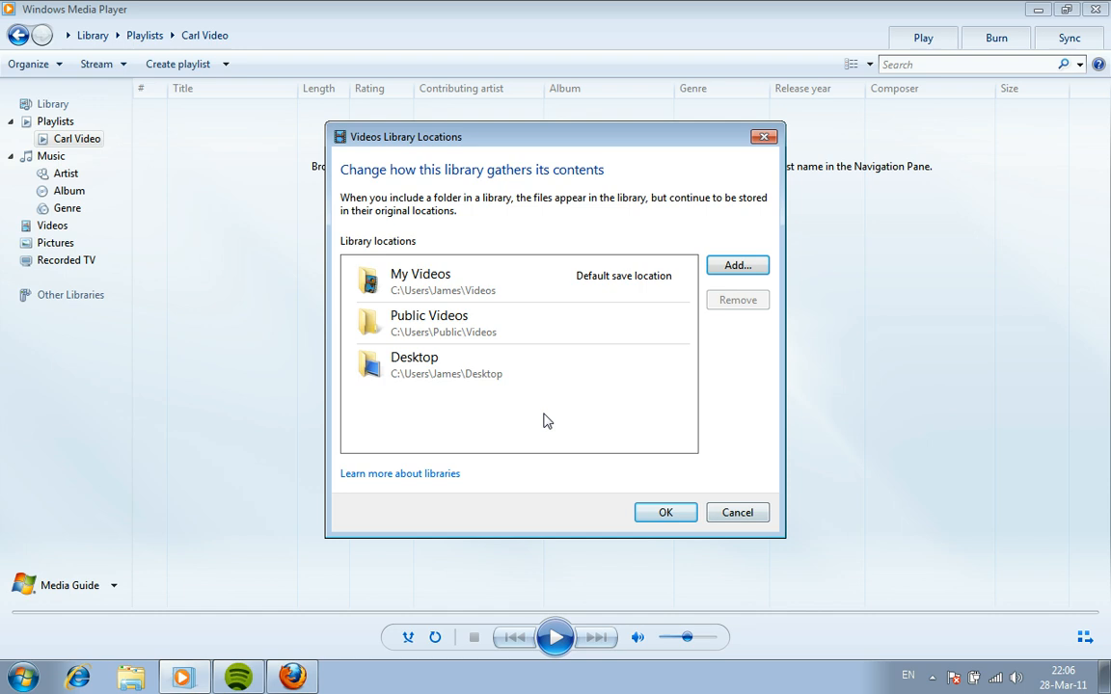
Confirm the Videos library locations with OK
left_click(414, 365)
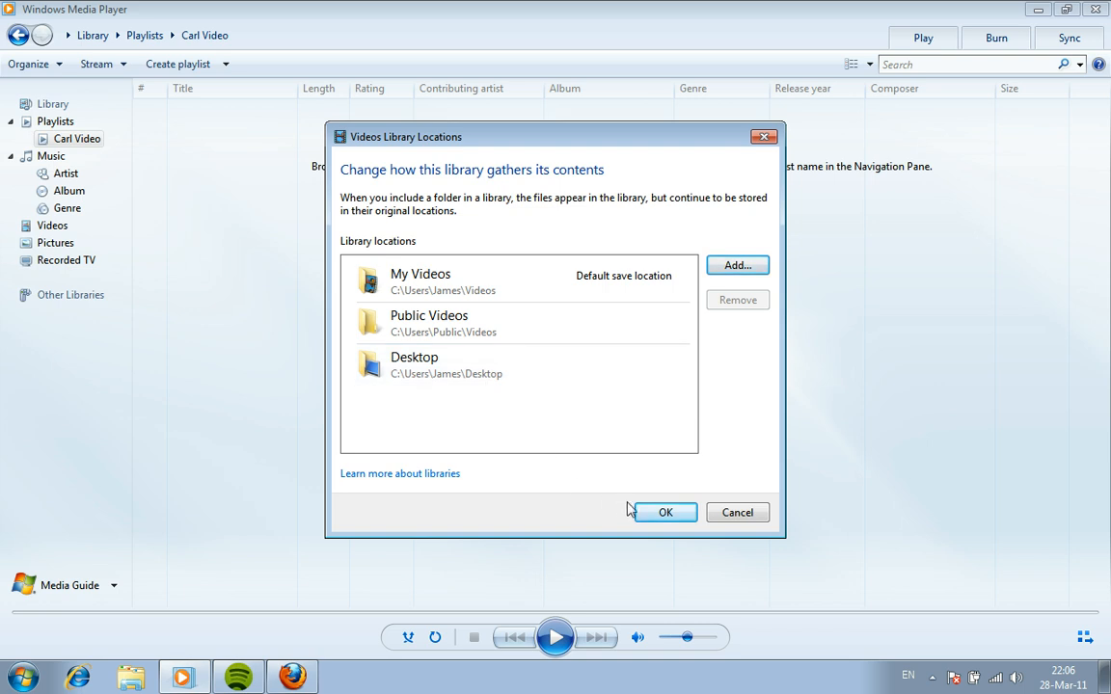
mouse_move(623, 444)
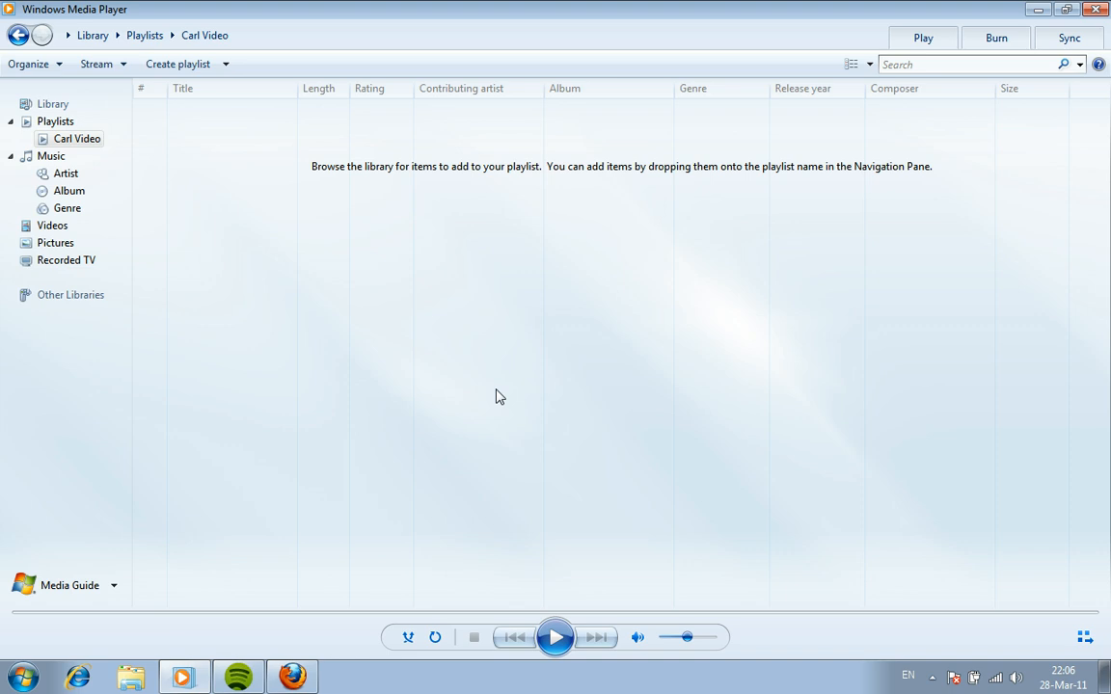
mouse_move(152, 113)
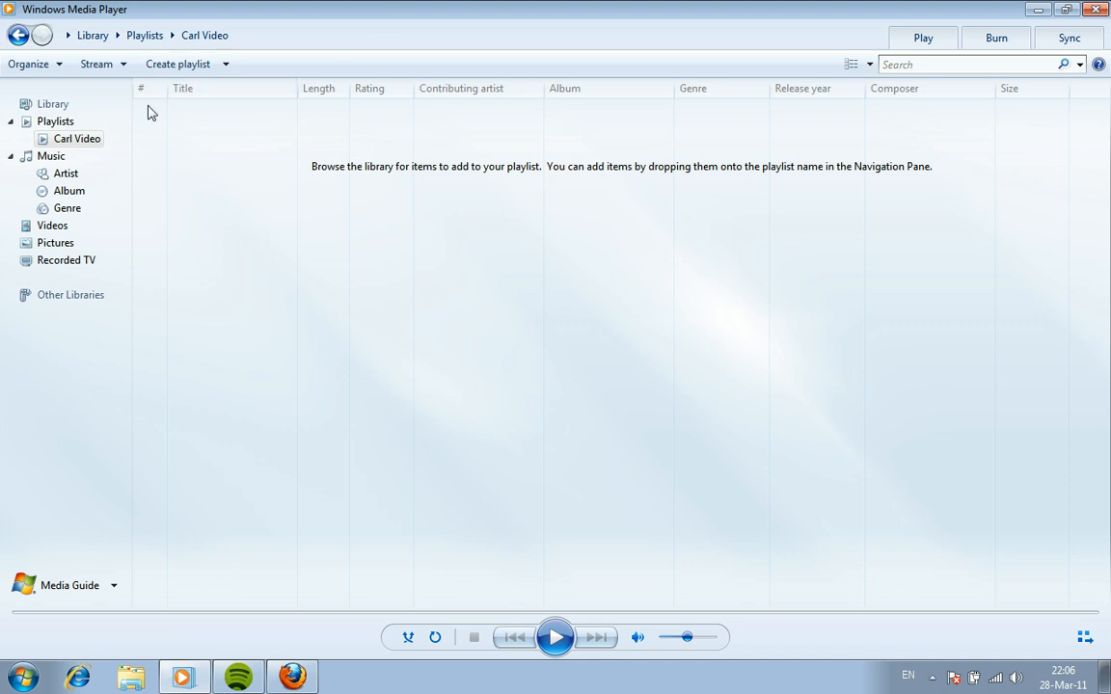
mouse_move(82, 133)
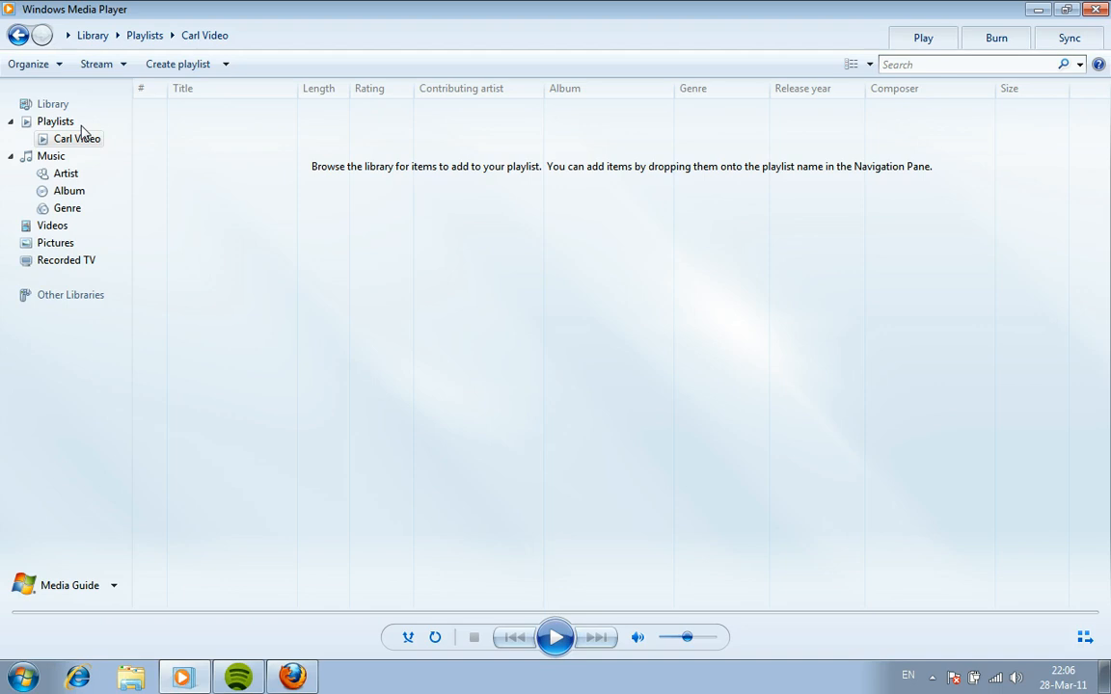
Show the Carl Video playlist, then open the Videos library with its four children's song videos
left_click(77, 138)
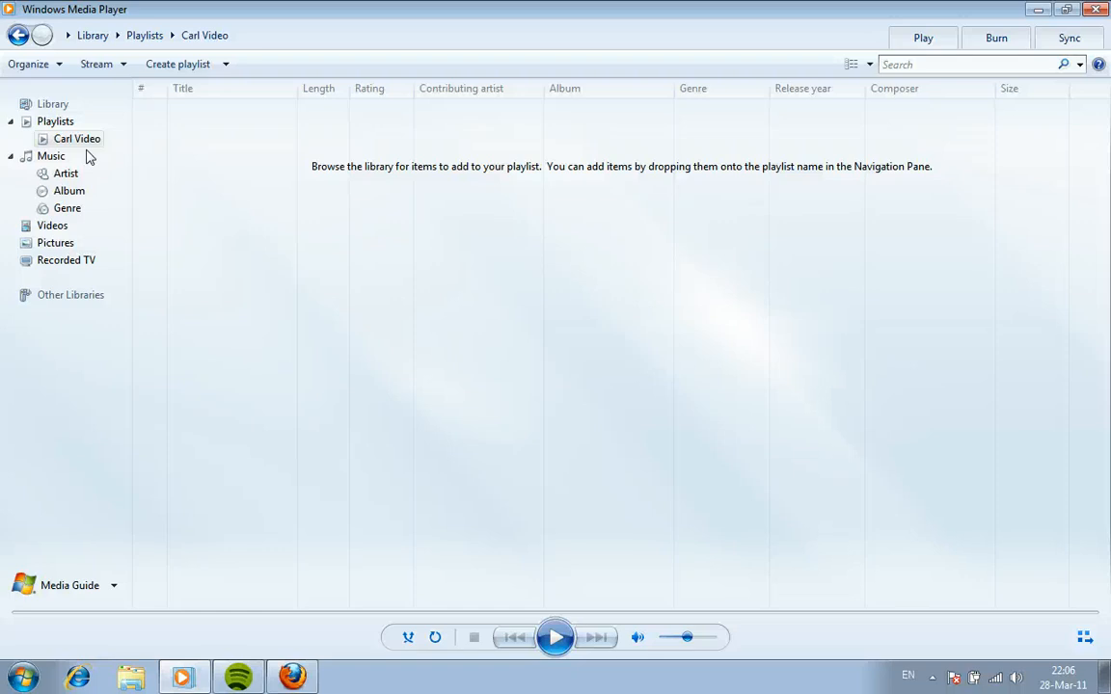
mouse_move(94, 215)
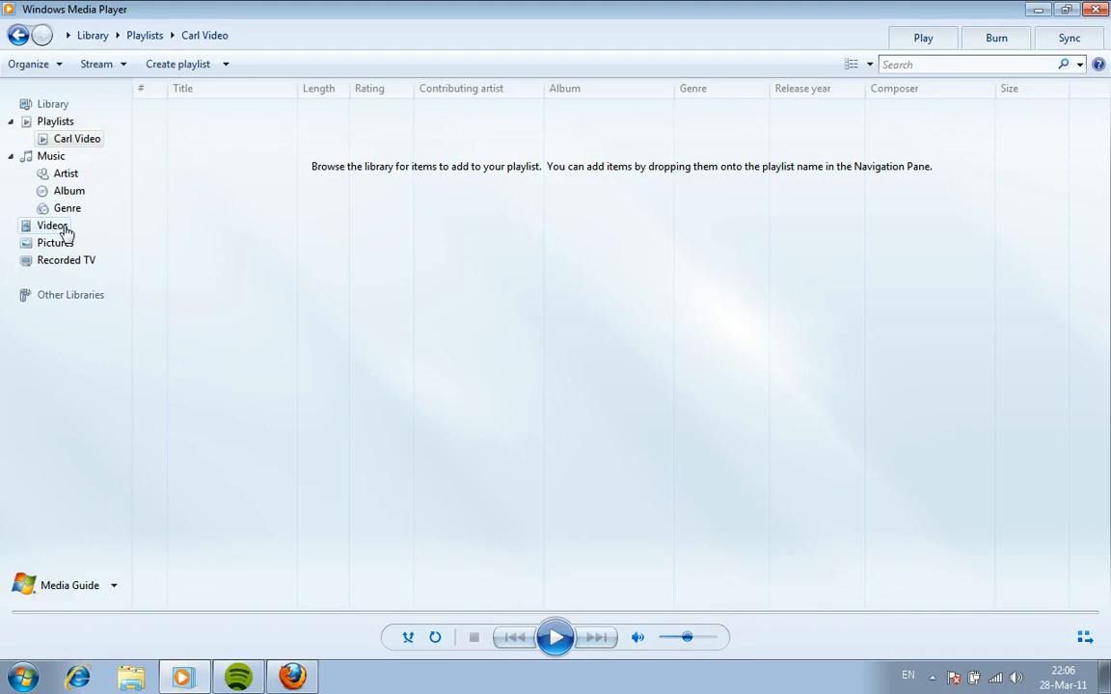
left_click(52, 224)
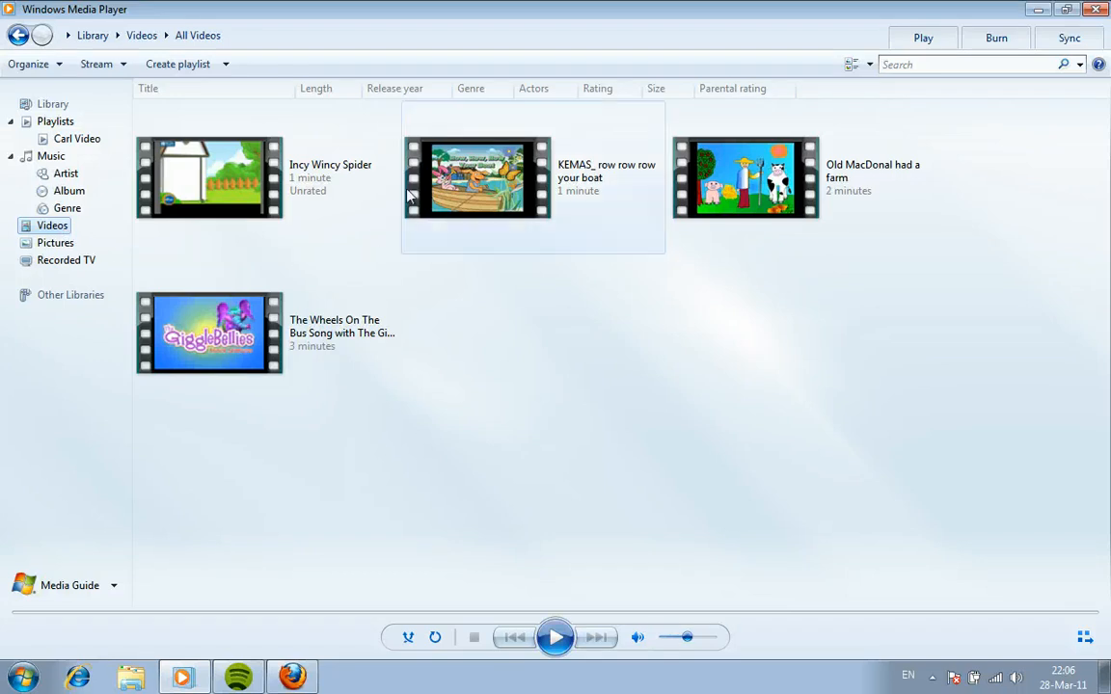
mouse_move(608, 366)
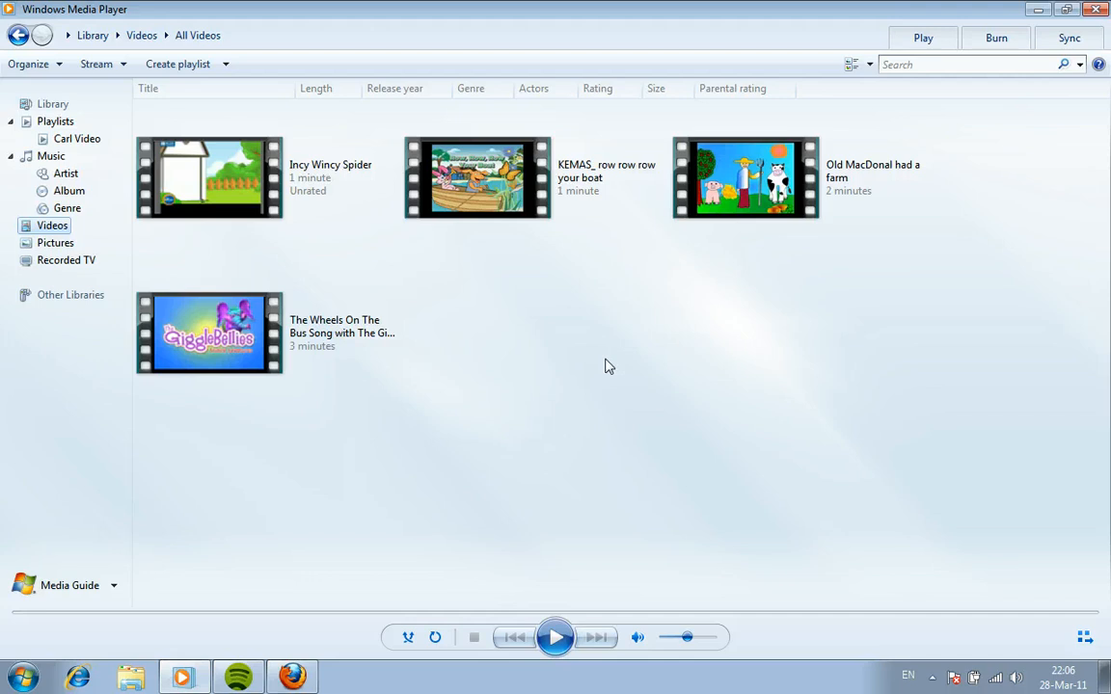
mouse_move(251, 212)
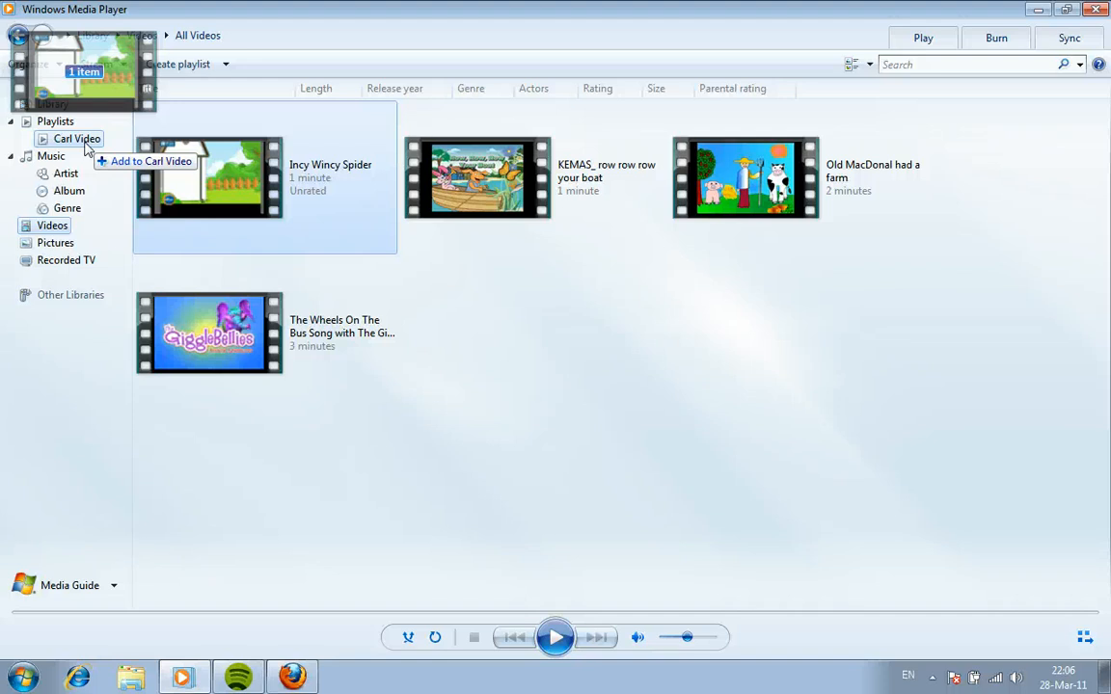
Add Incy Wincy Spider and Row Row Row Your Boat to the Carl Video playlist
left_click(152, 161)
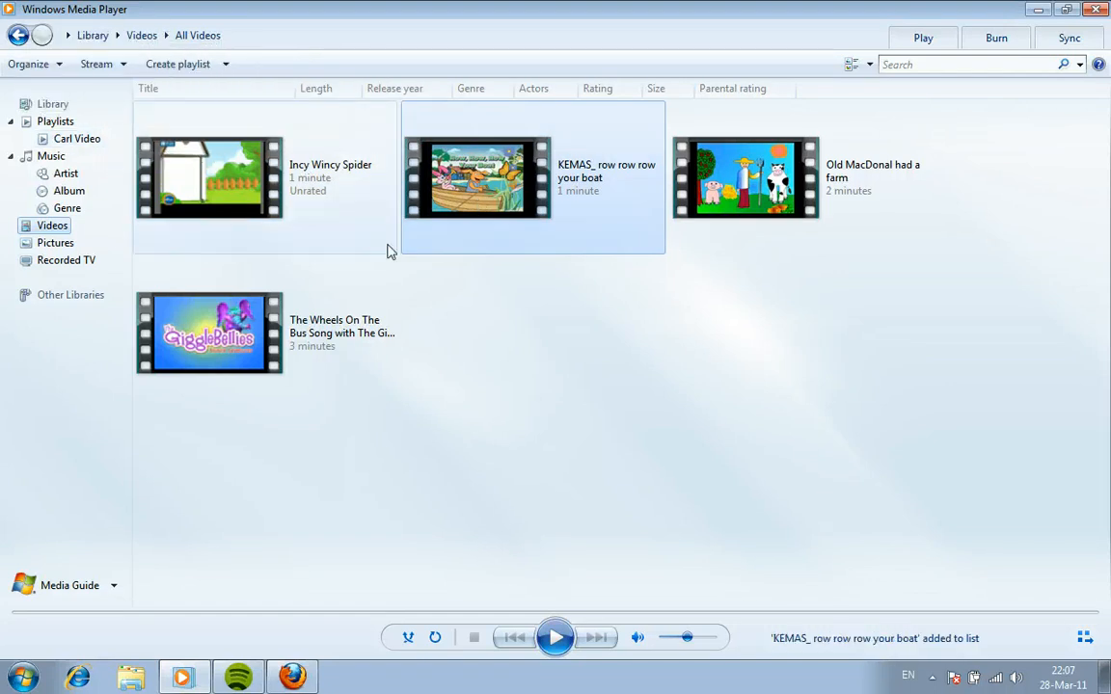
left_click_drag(746, 178, 378, 85)
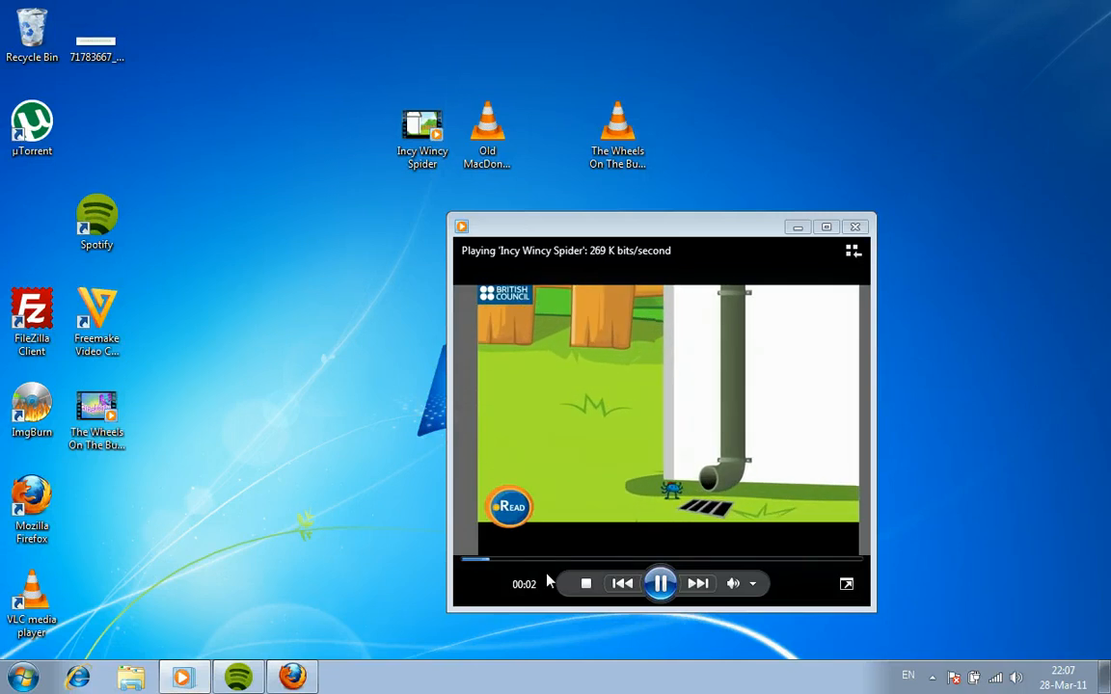
Pause Incy Wincy Spider and close the player window
left_click(661, 583)
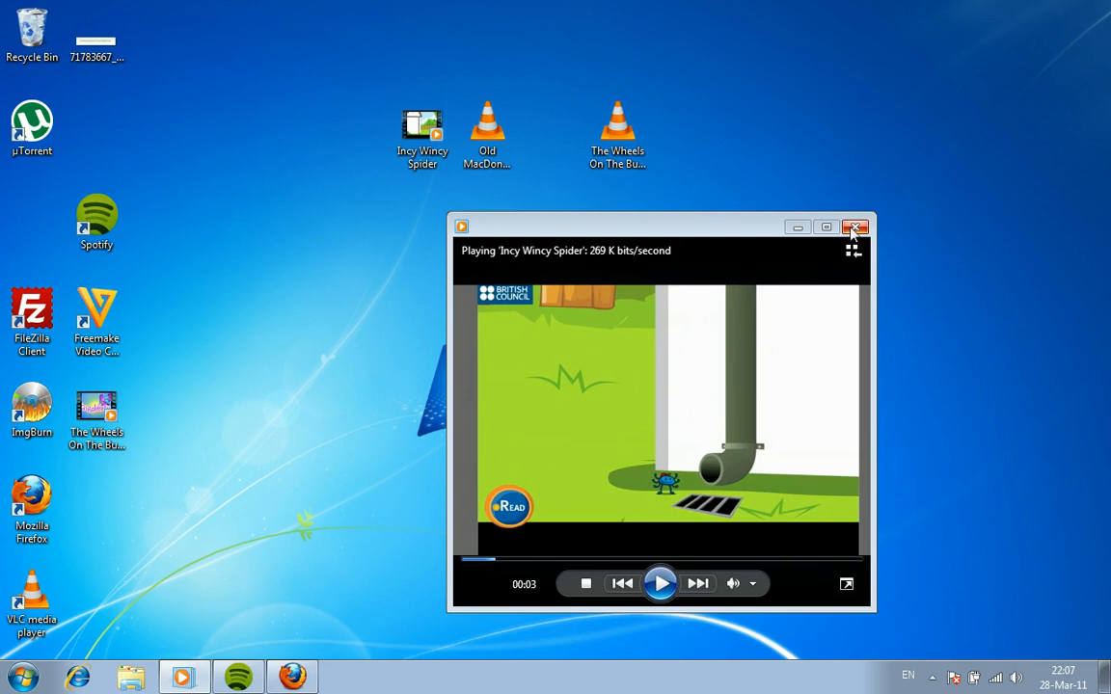
left_click(856, 228)
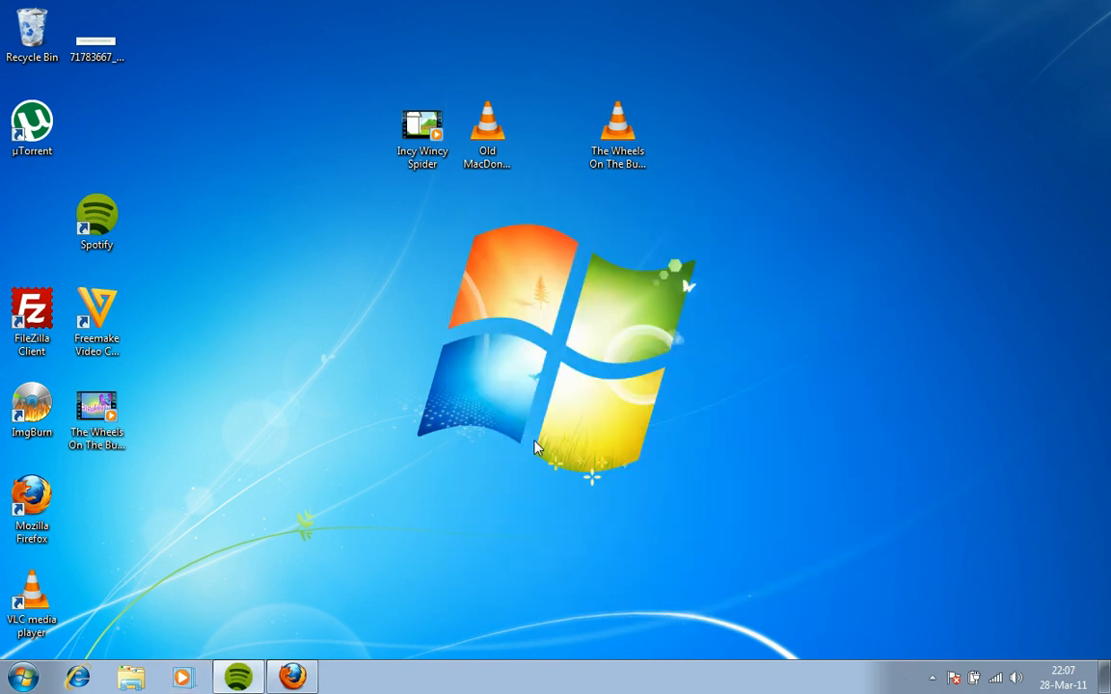